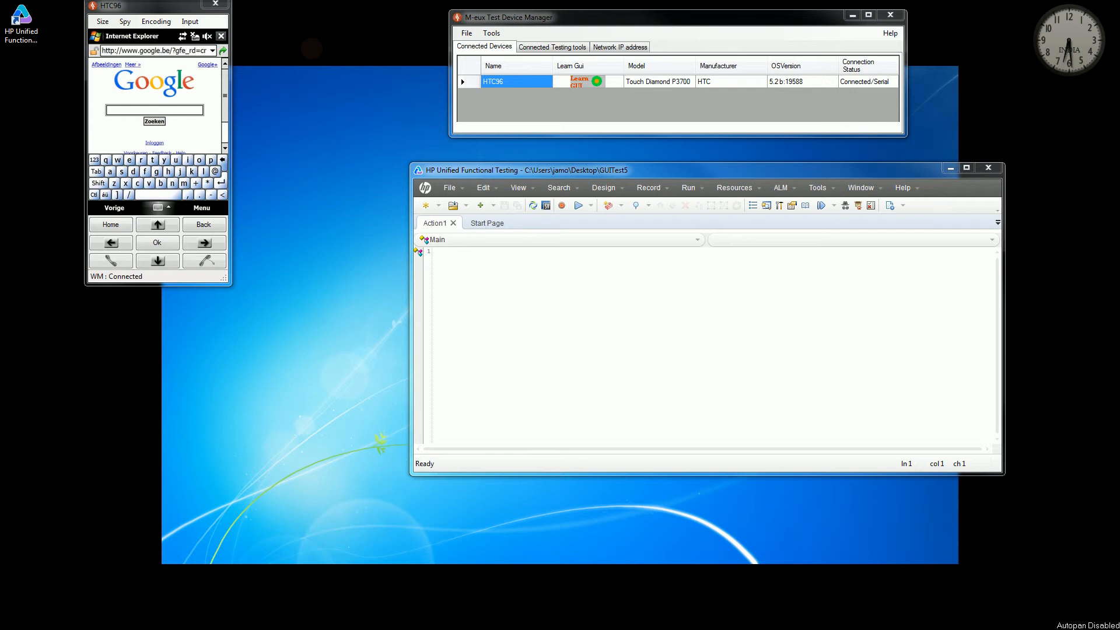
{"action": "mouse_move", "coordinate": [624, 96]}
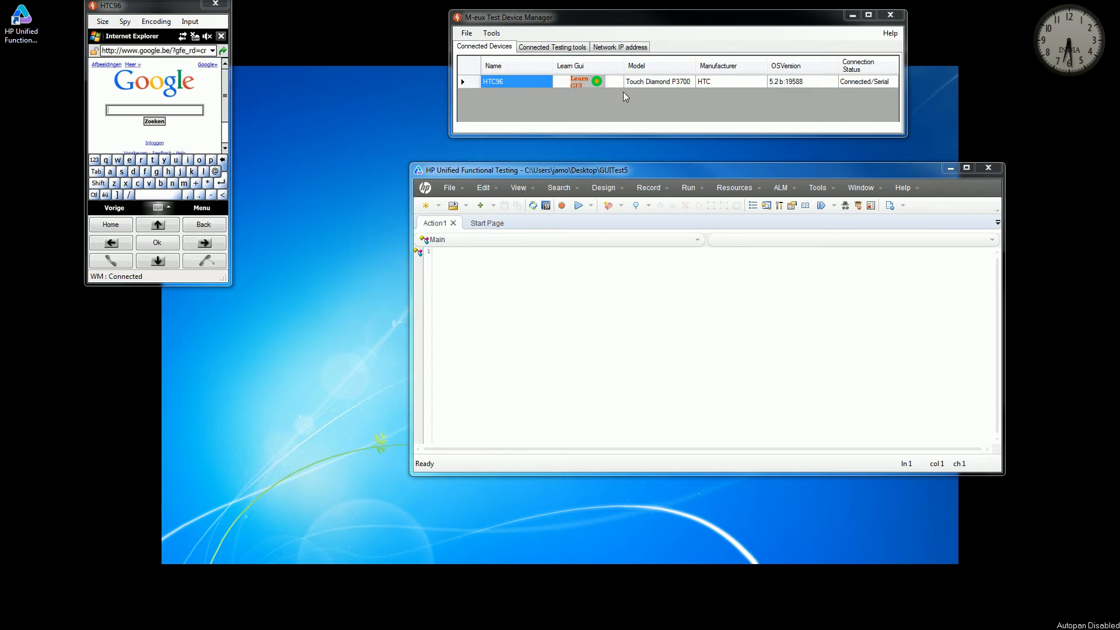
{"action": "mouse_move", "coordinate": [787, 98]}
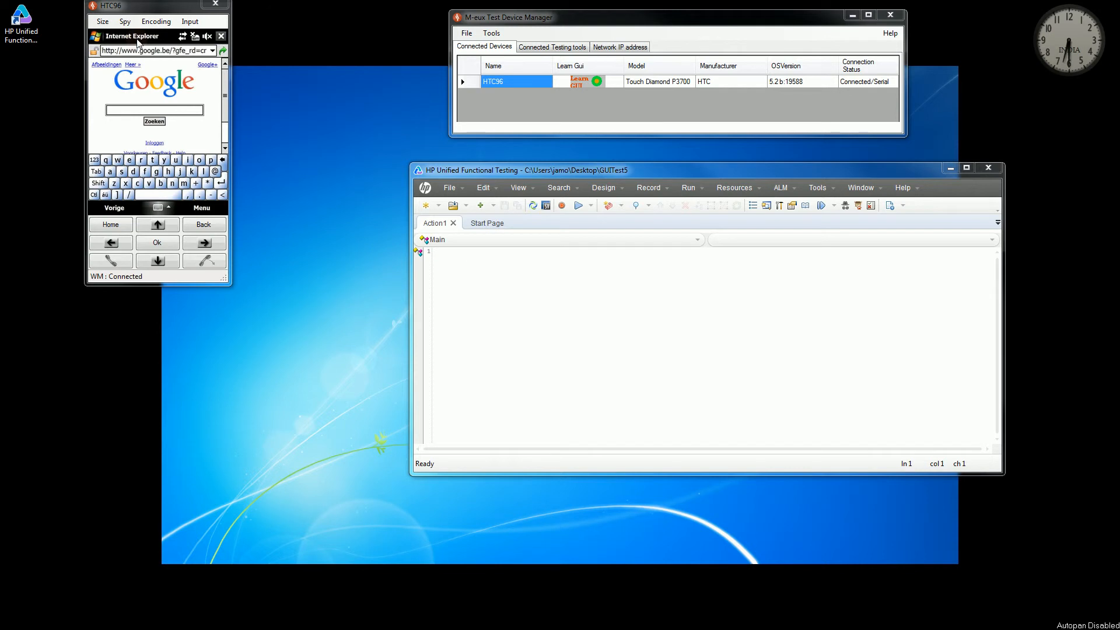
{"action": "mouse_move", "coordinate": [651, 238]}
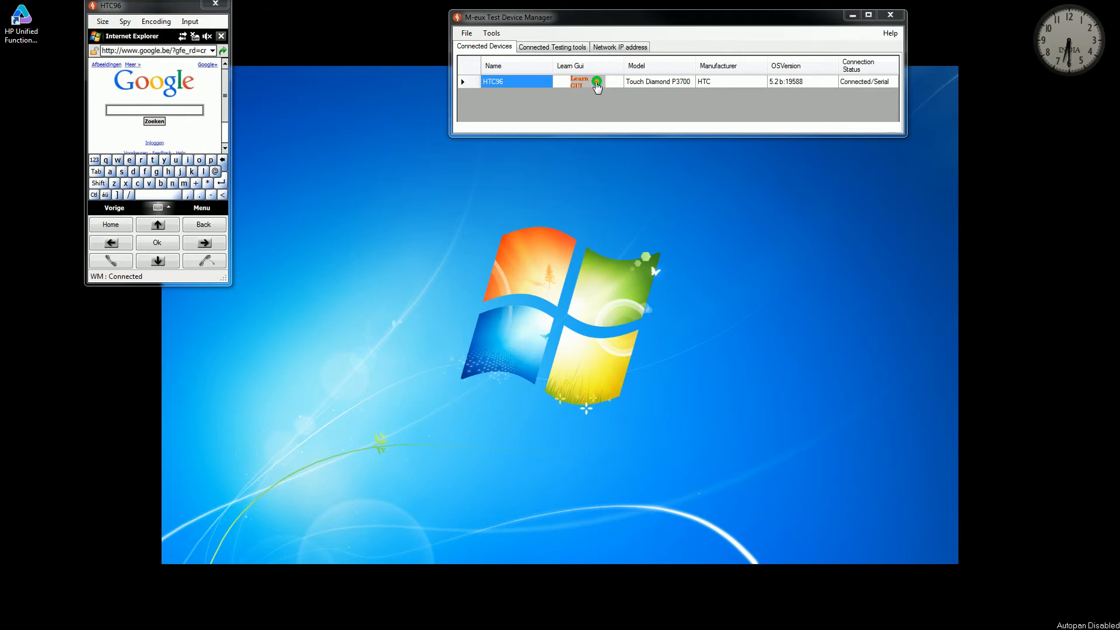
- Learn the HTC96 MobileDevice GUI with All object types into the object repository
{"action": "left_click", "coordinate": [596, 86]}
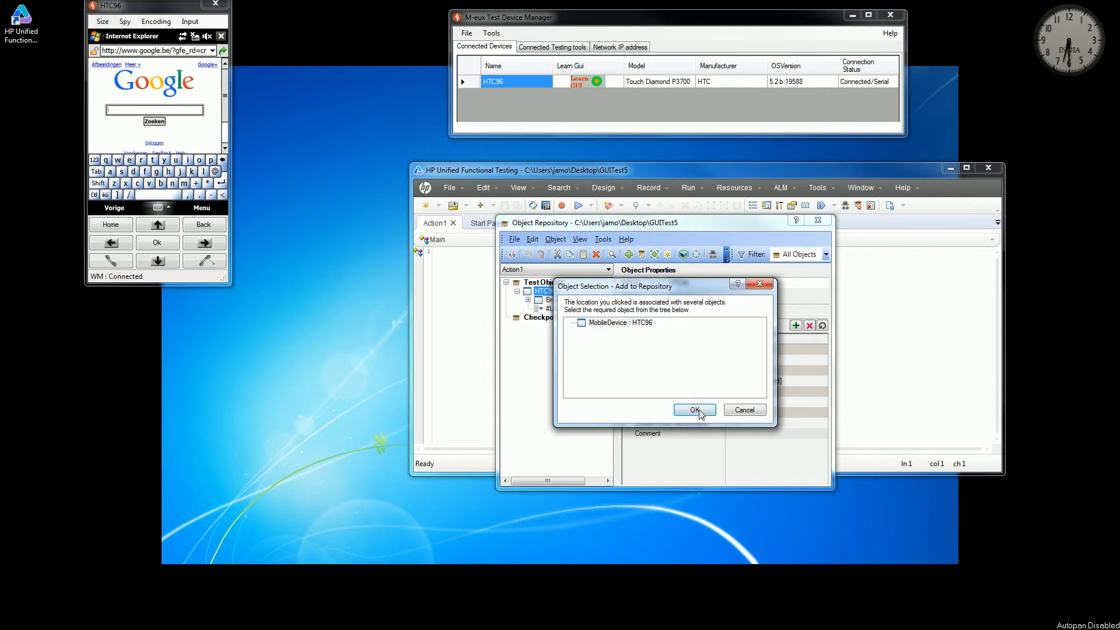
{"action": "left_click", "coordinate": [692, 410]}
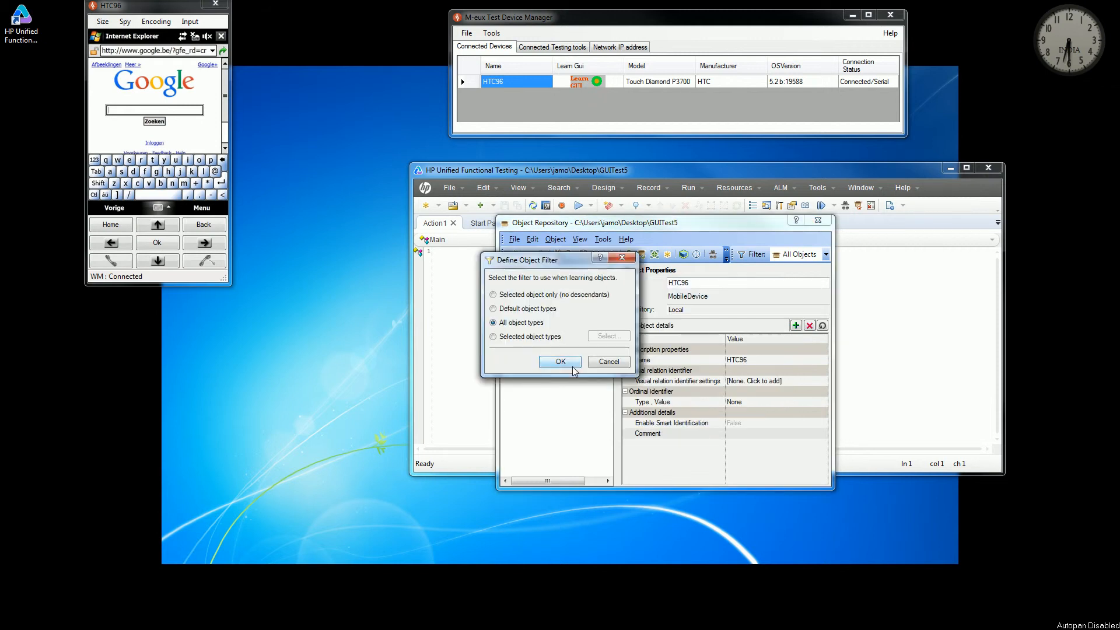
{"action": "left_click", "coordinate": [560, 361]}
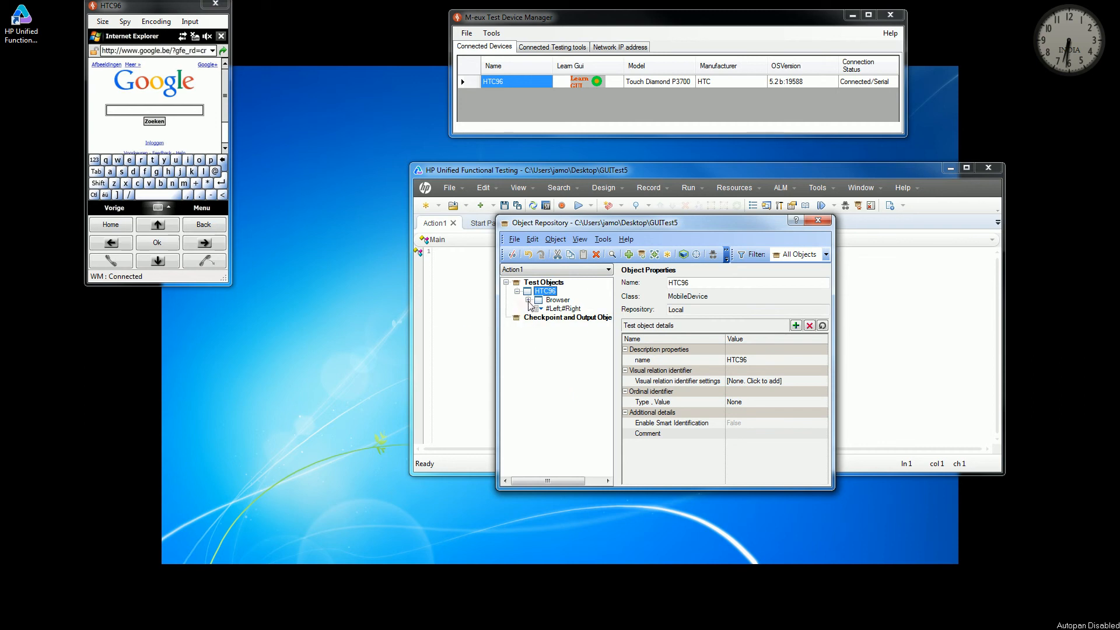
- Drag the Google search field q and the gs form from the repository tree into the script as two steps
{"action": "left_click", "coordinate": [538, 300]}
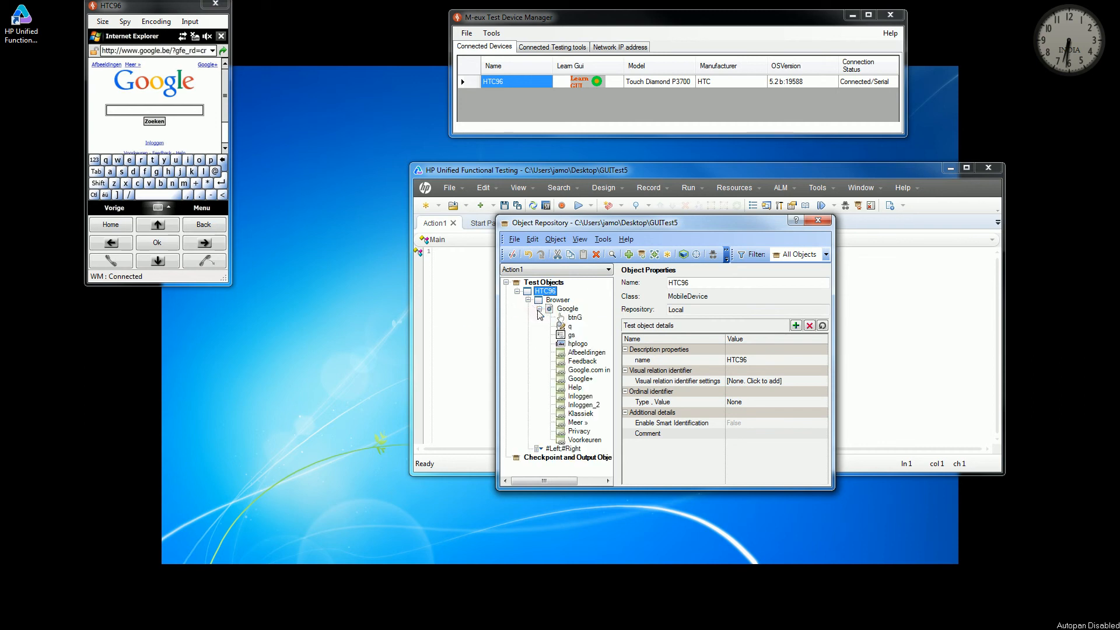
{"action": "mouse_move", "coordinate": [577, 326]}
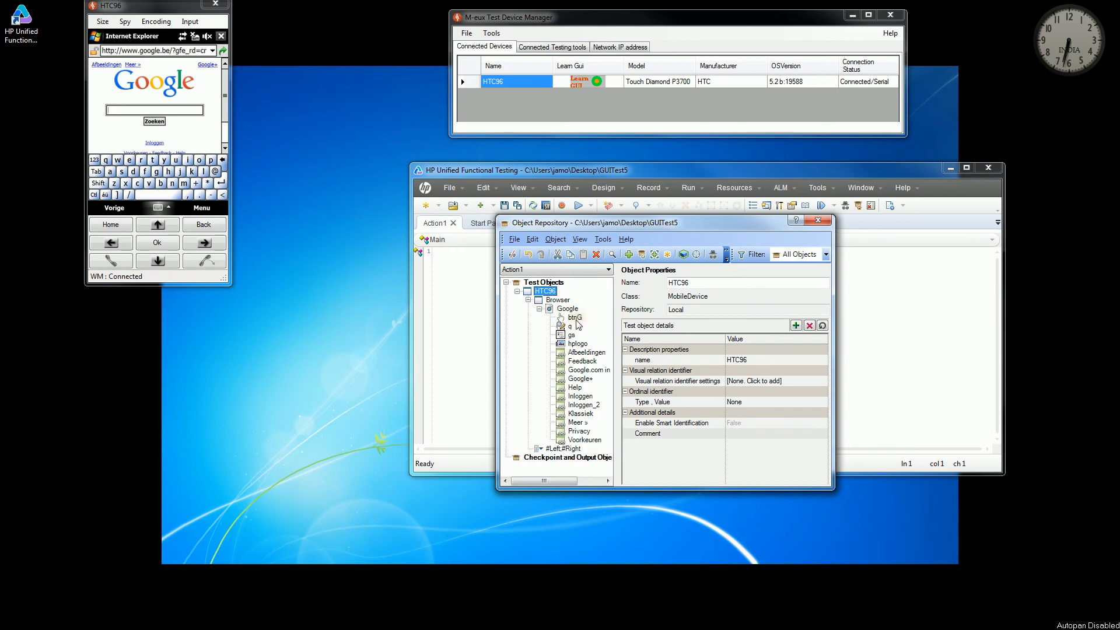
{"action": "mouse_move", "coordinate": [577, 347]}
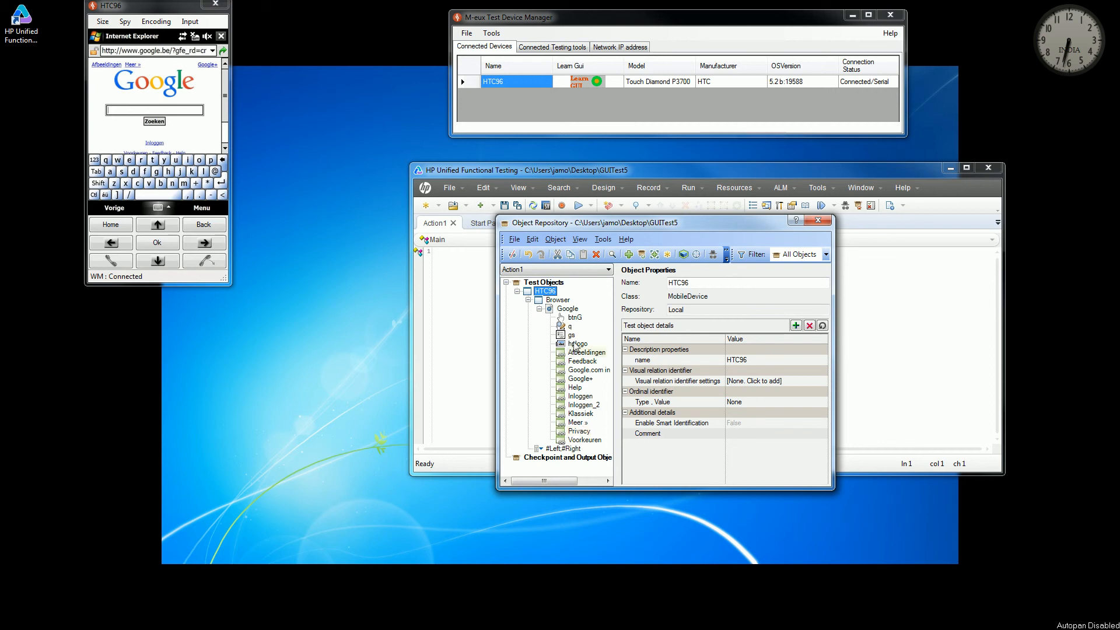
{"action": "left_click", "coordinate": [571, 334]}
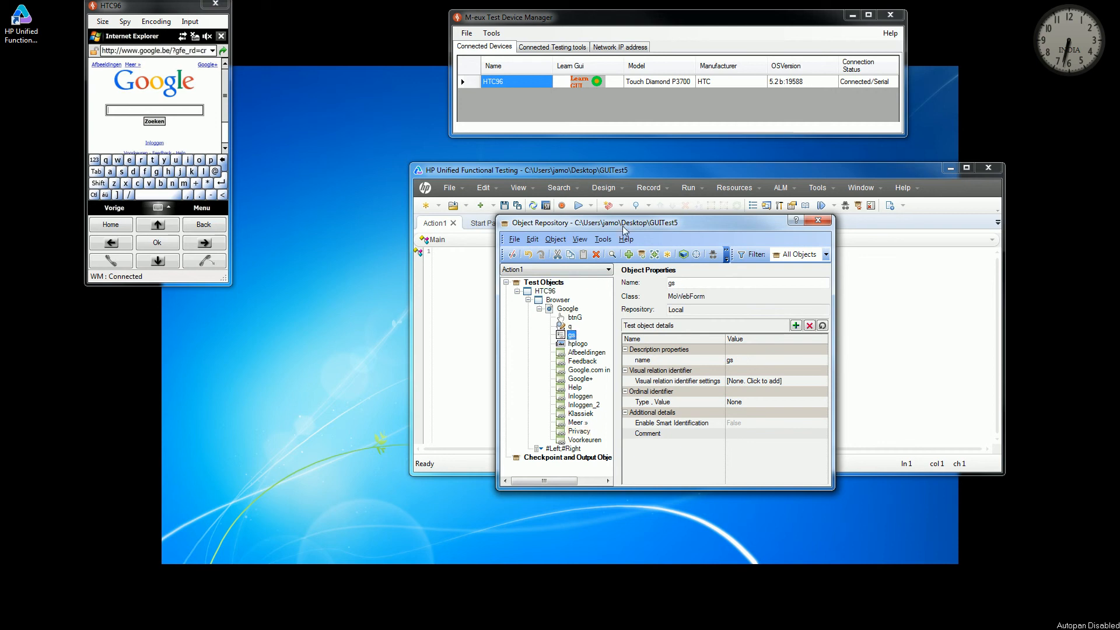
{"action": "left_click_drag", "start_coordinate": [621, 221], "coordinate": [864, 241]}
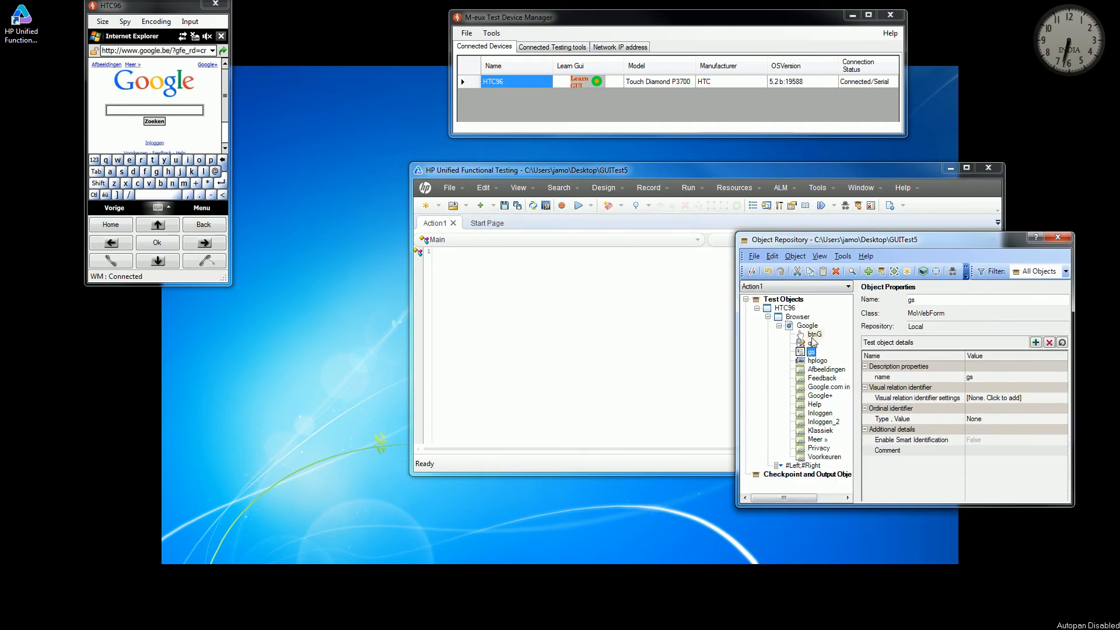
{"action": "left_click", "coordinate": [810, 343]}
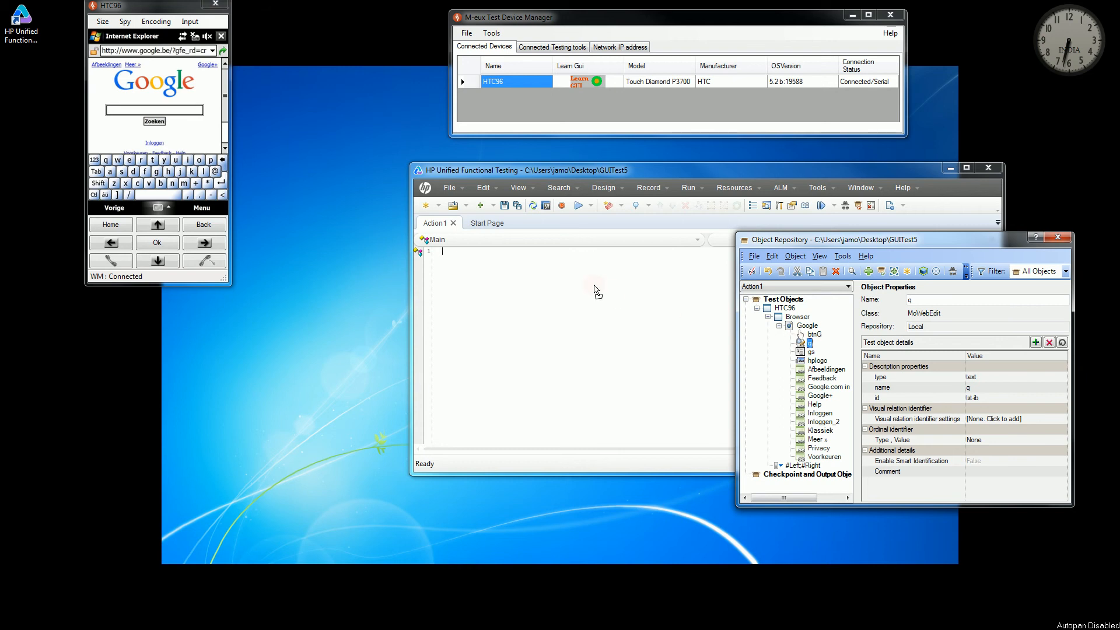
{"action": "left_click", "coordinate": [572, 252]}
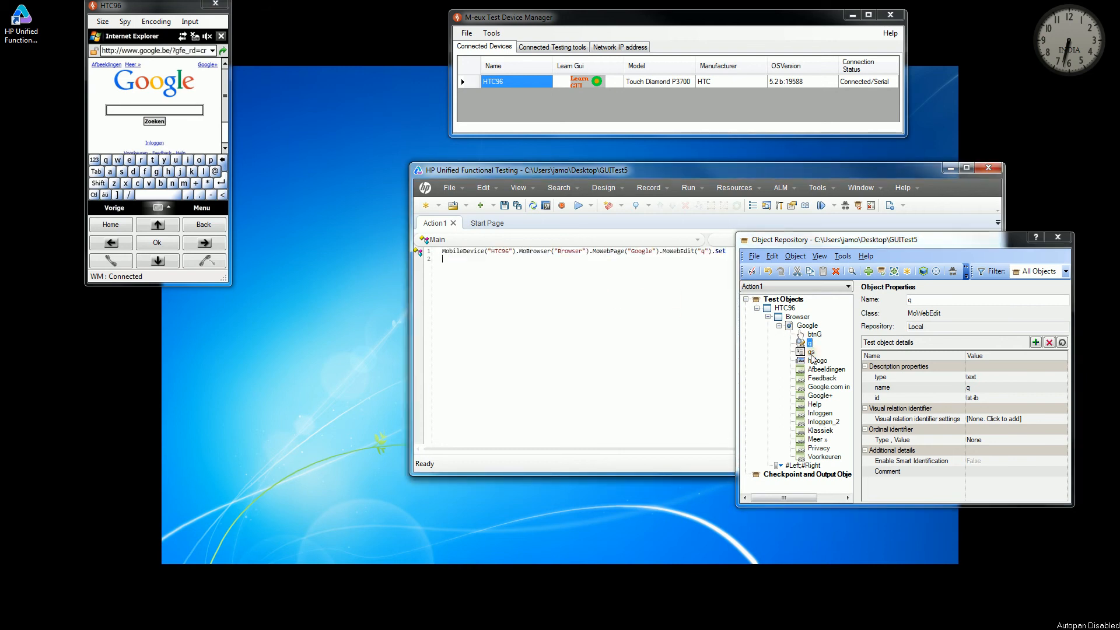
{"action": "left_click", "coordinate": [809, 351]}
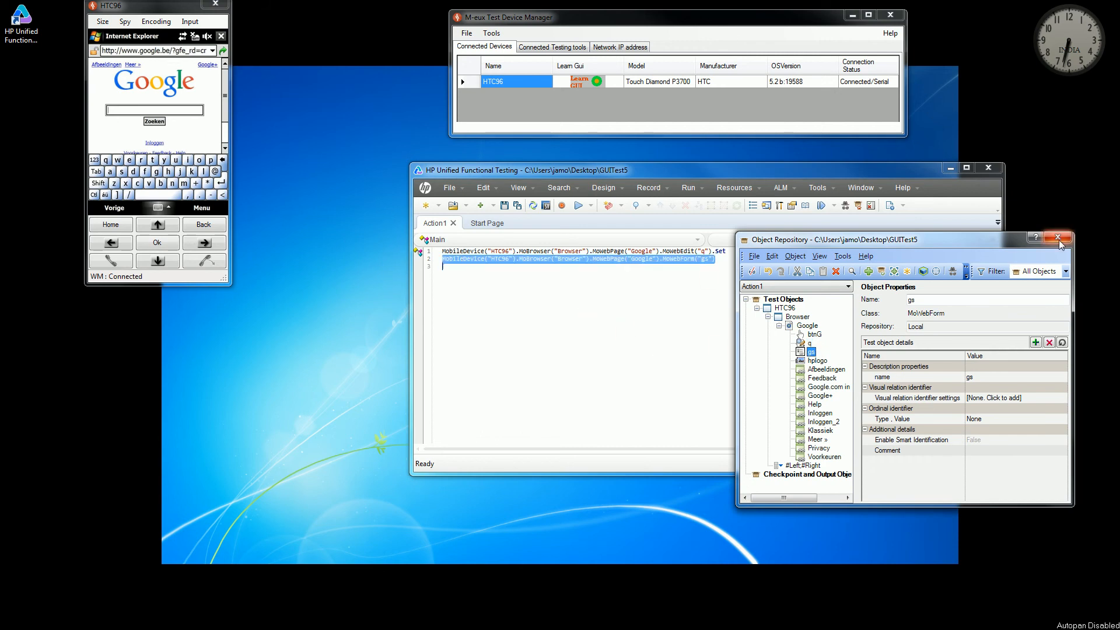
{"action": "left_click", "coordinate": [1058, 237]}
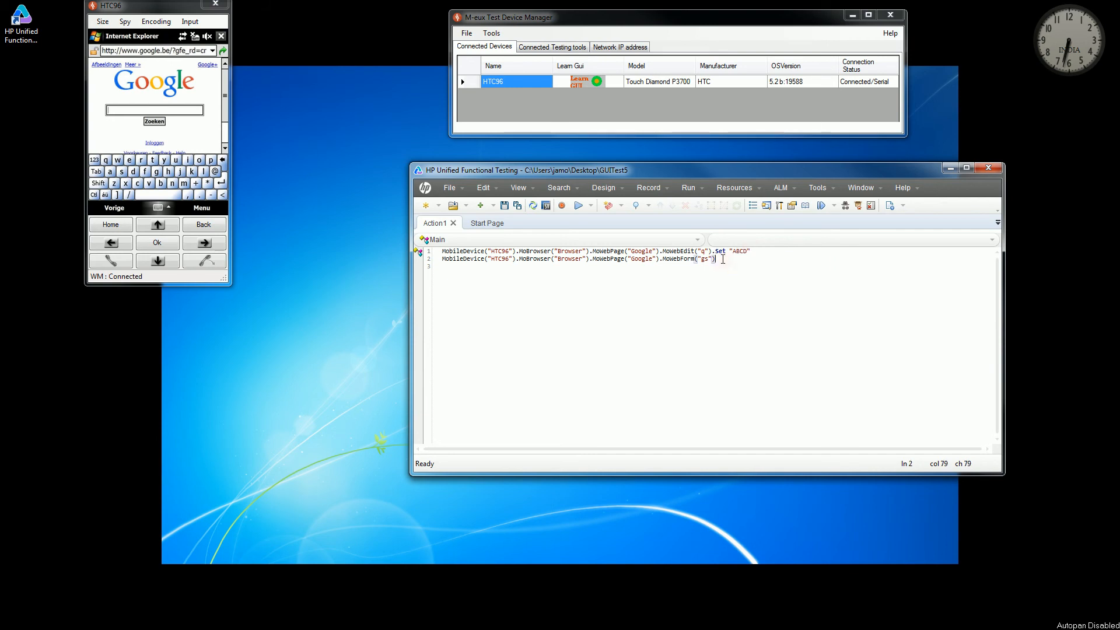
- Begin appending a method call to the gs form step, entering ".p"
{"action": "type", "text": ".pu"}
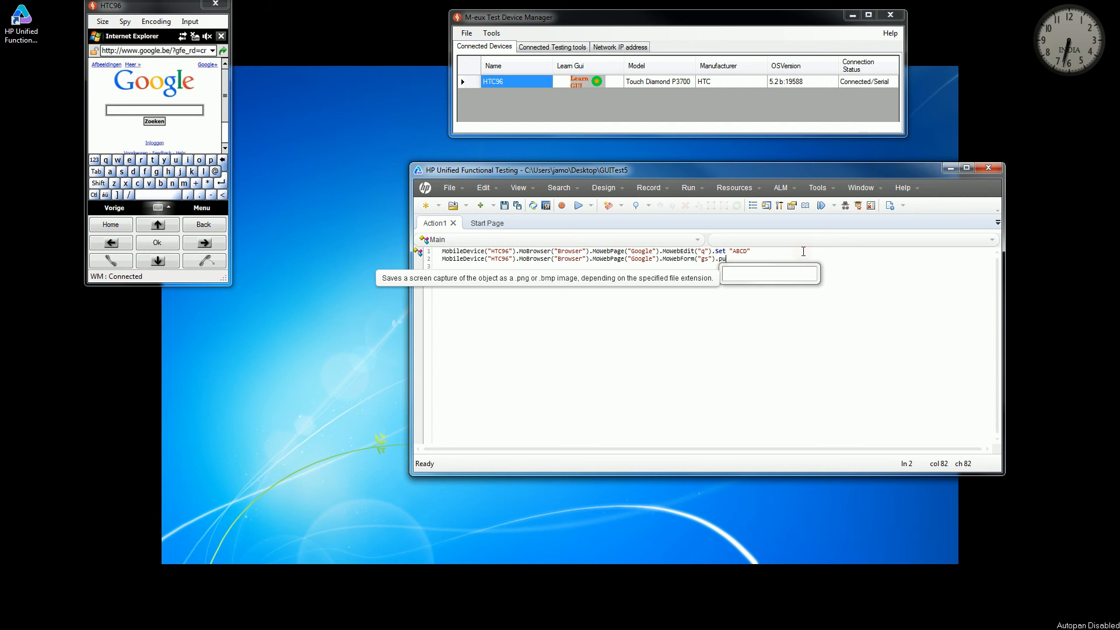
{"action": "mouse_move", "coordinate": [760, 258]}
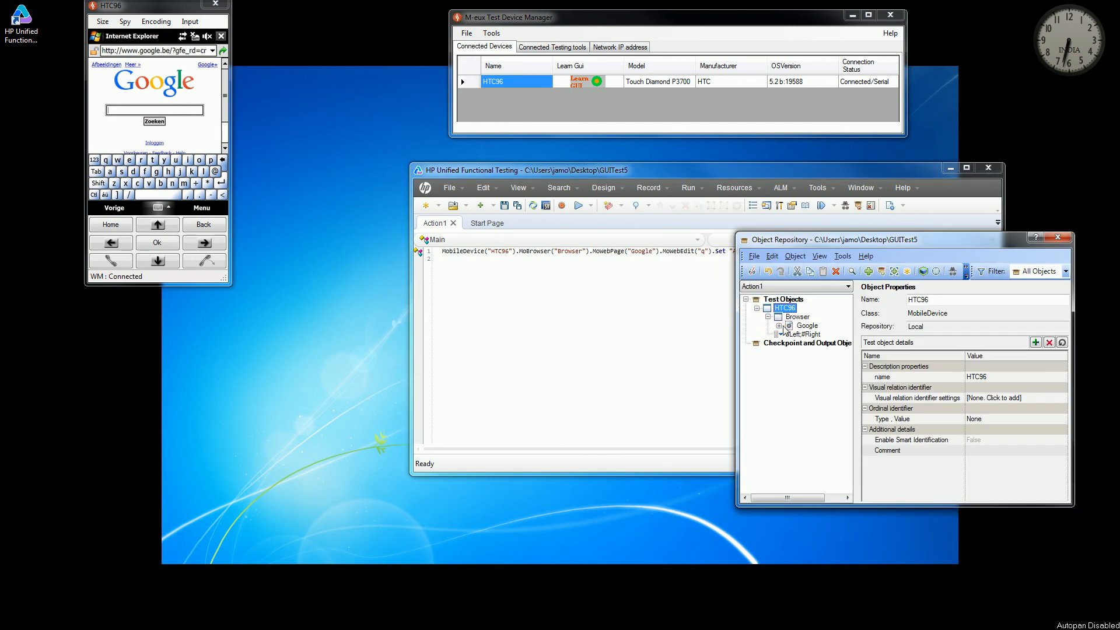
- Insert the Google btnG button as the second step and append .Push to it
{"action": "left_click", "coordinate": [777, 326]}
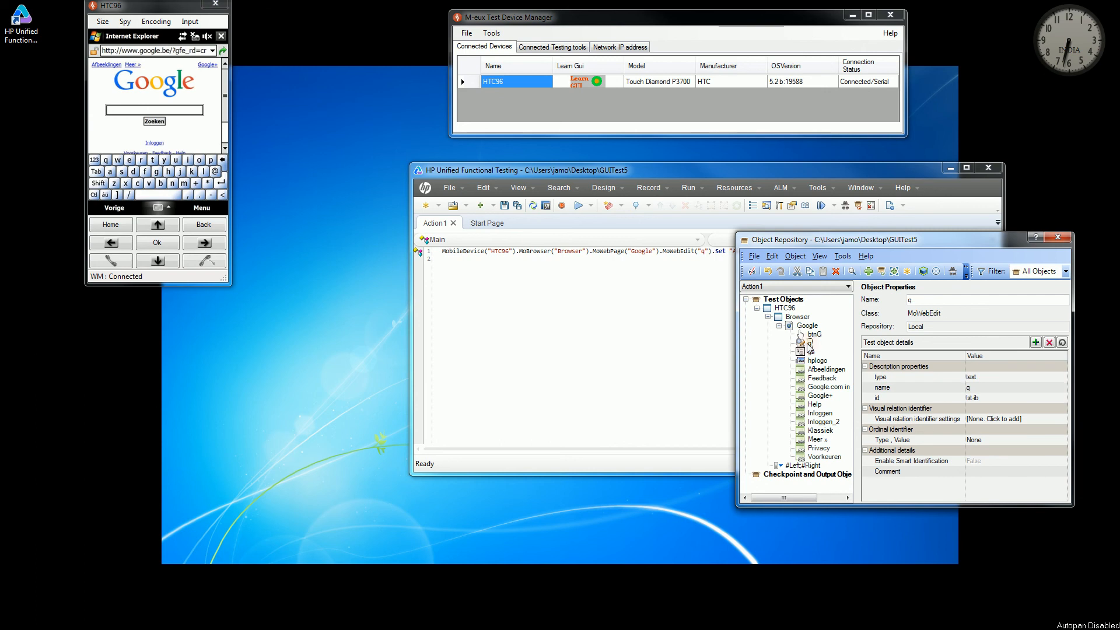
{"action": "left_click", "coordinate": [816, 335]}
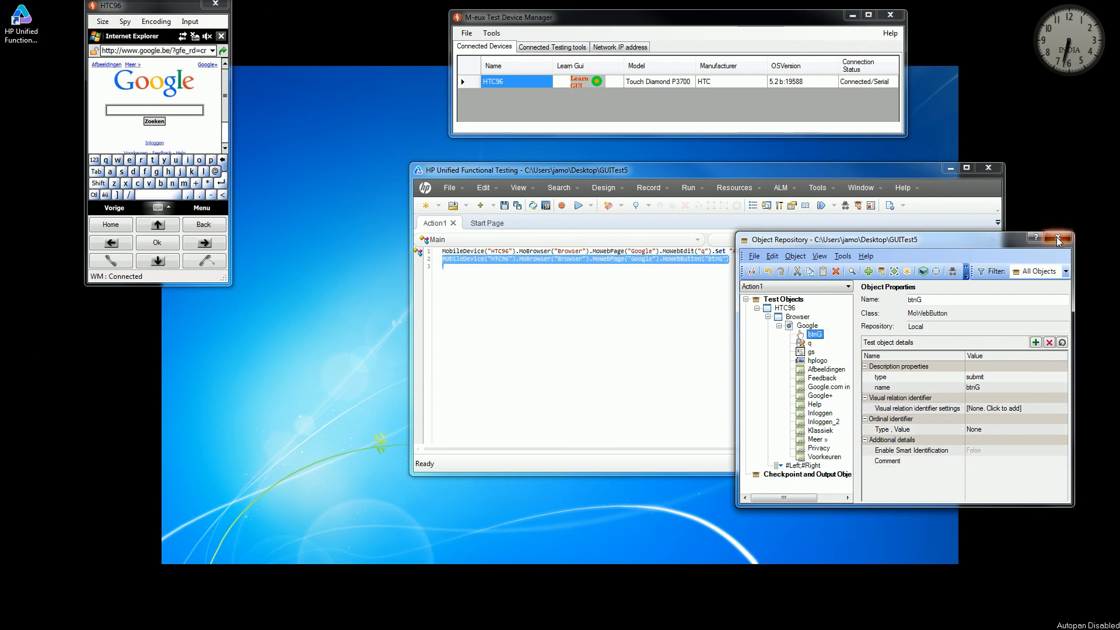
{"action": "left_click", "coordinate": [1057, 238]}
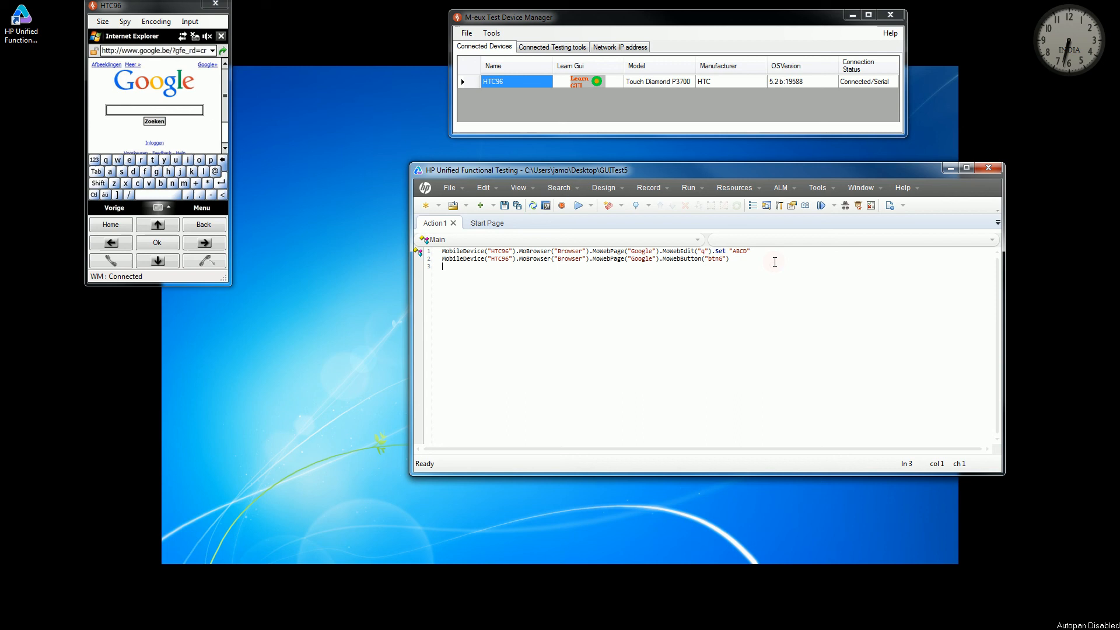
{"action": "type", "text": ".Push"}
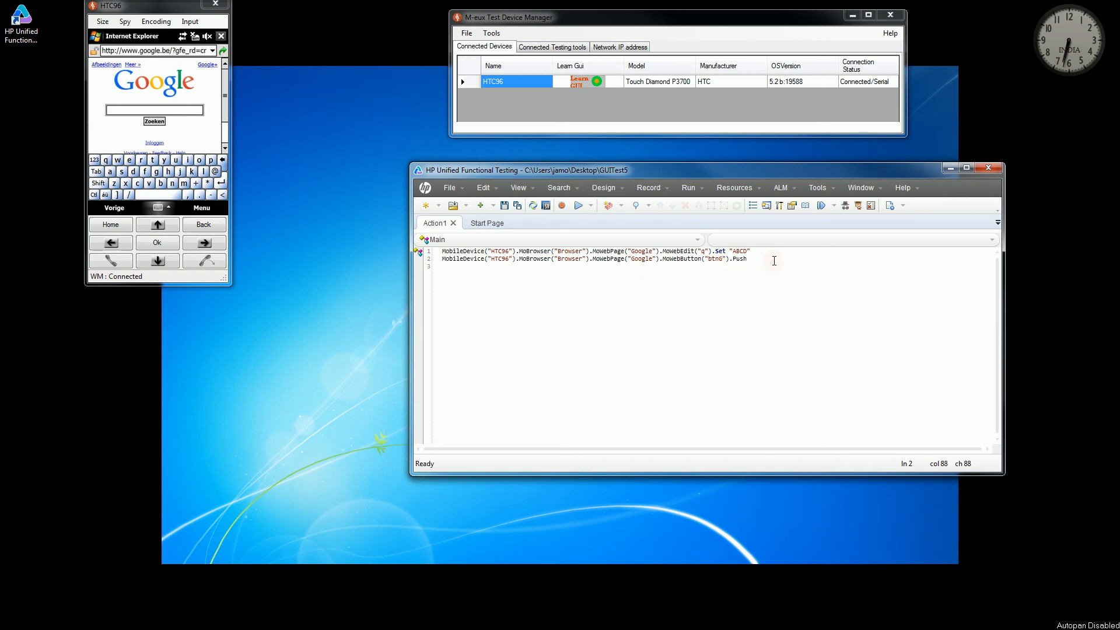
{"action": "mouse_move", "coordinate": [777, 253]}
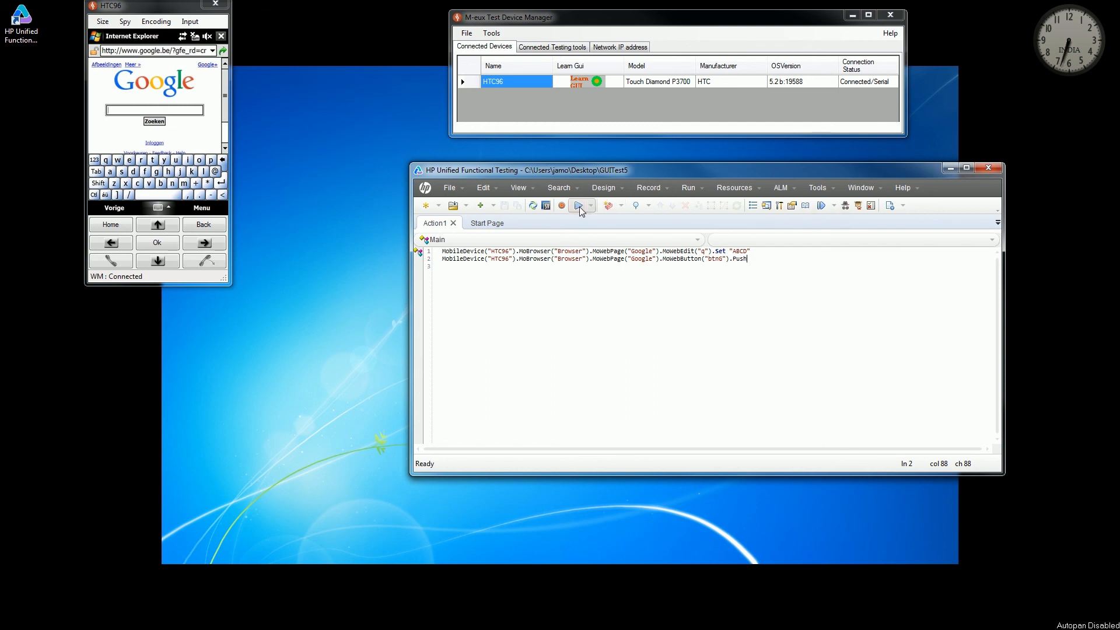
- Run the test so the phone's browser searches Google for ABCD and shows results
{"action": "left_click", "coordinate": [577, 205]}
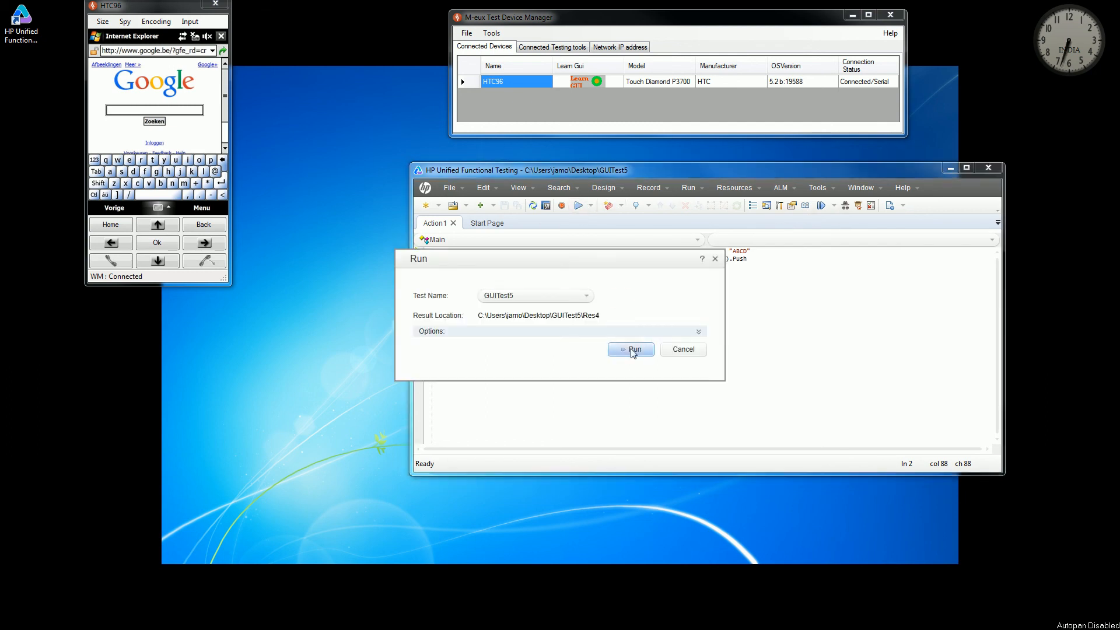
{"action": "left_click", "coordinate": [629, 349]}
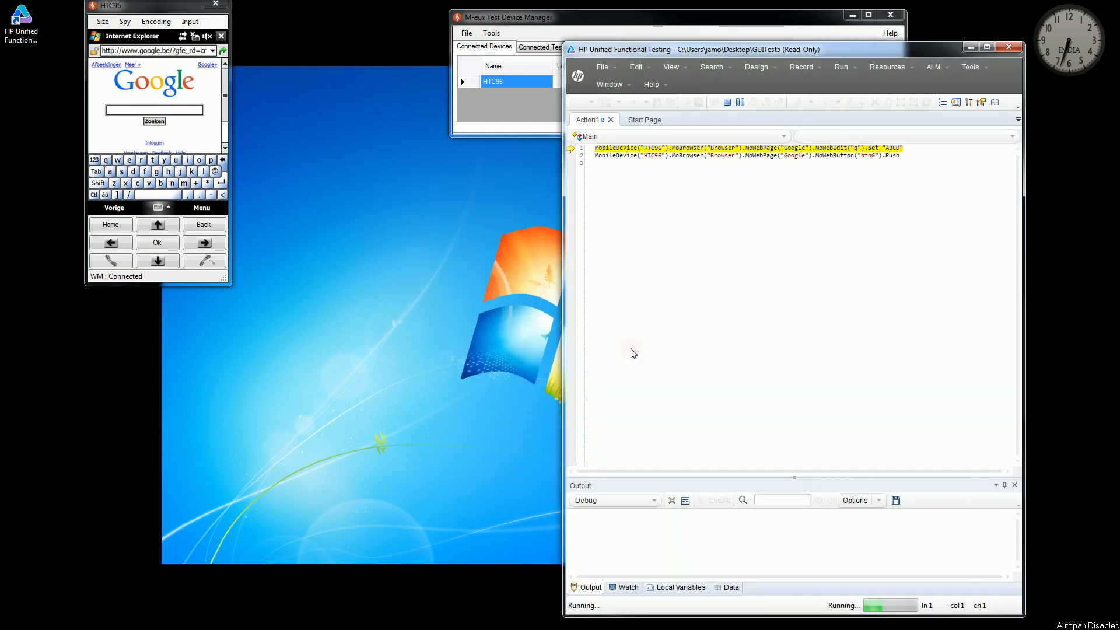
{"action": "mouse_move", "coordinate": [357, 297]}
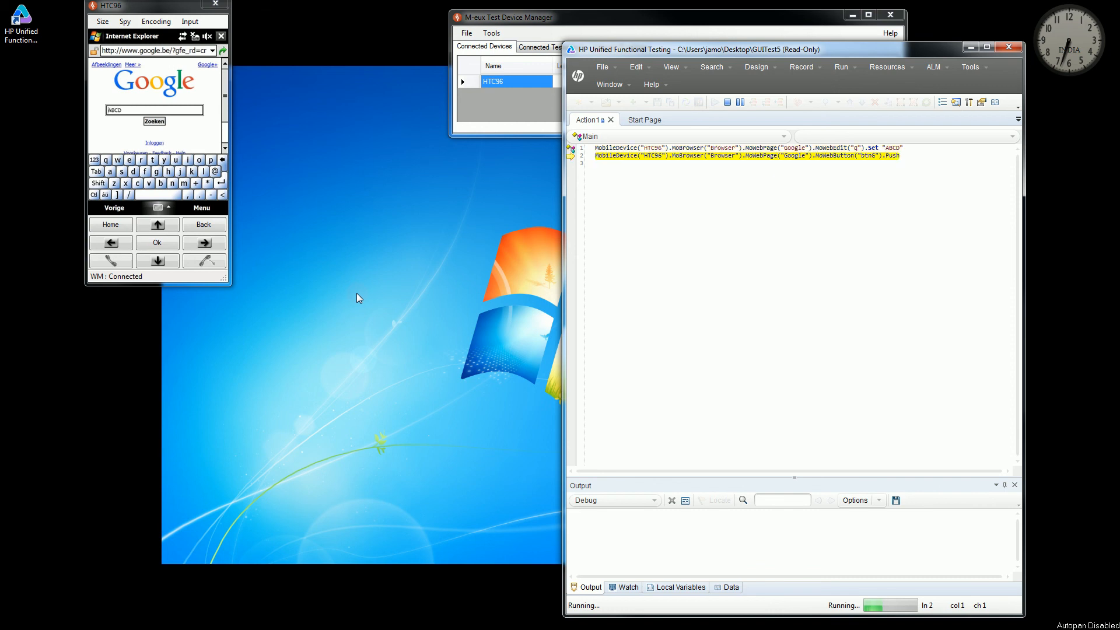
{"action": "mouse_move", "coordinate": [157, 243]}
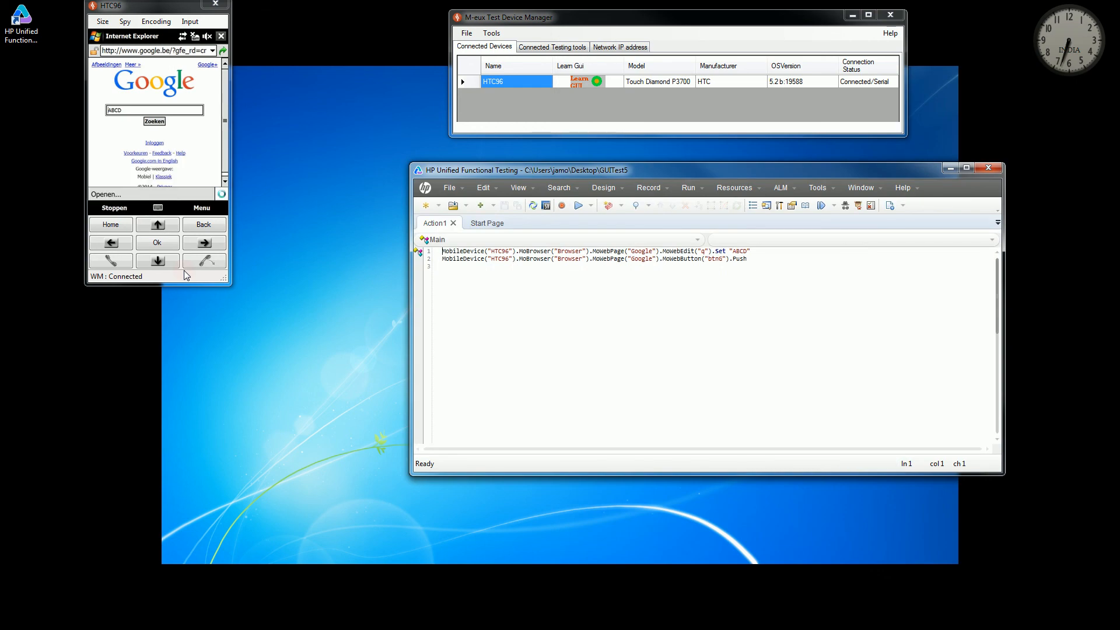
{"action": "left_click", "coordinate": [154, 120]}
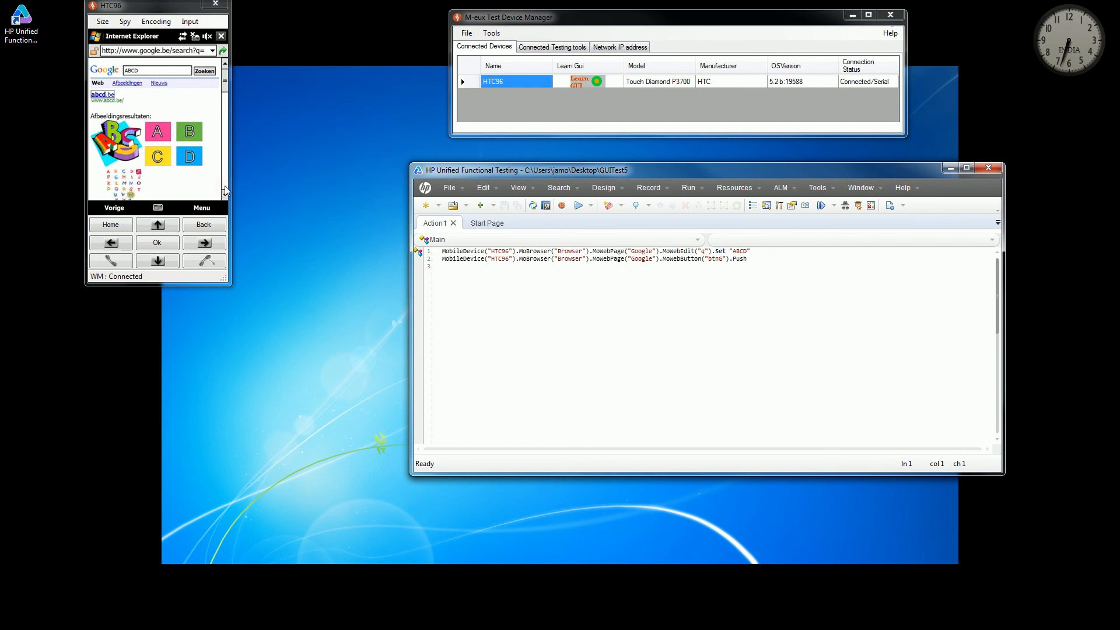